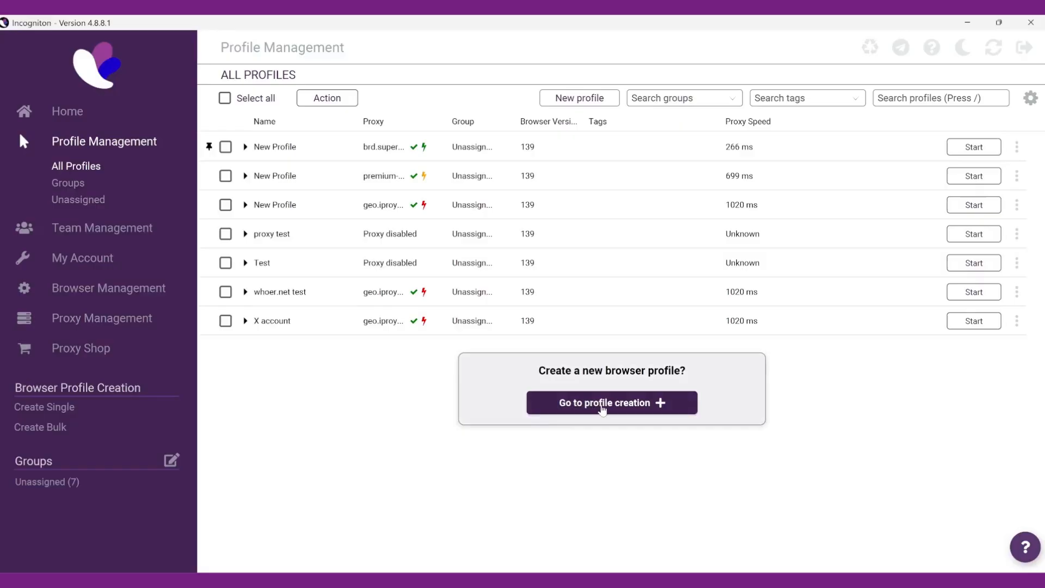
Start a new browser profile named 'browserleaks.com test'
left_click(611, 402)
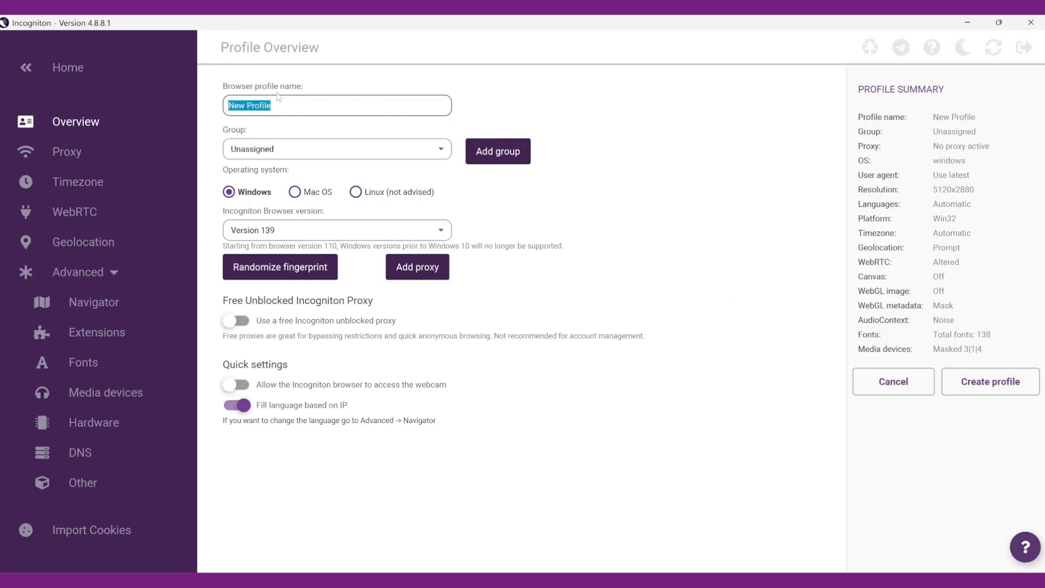
type("browserleaks.com test")
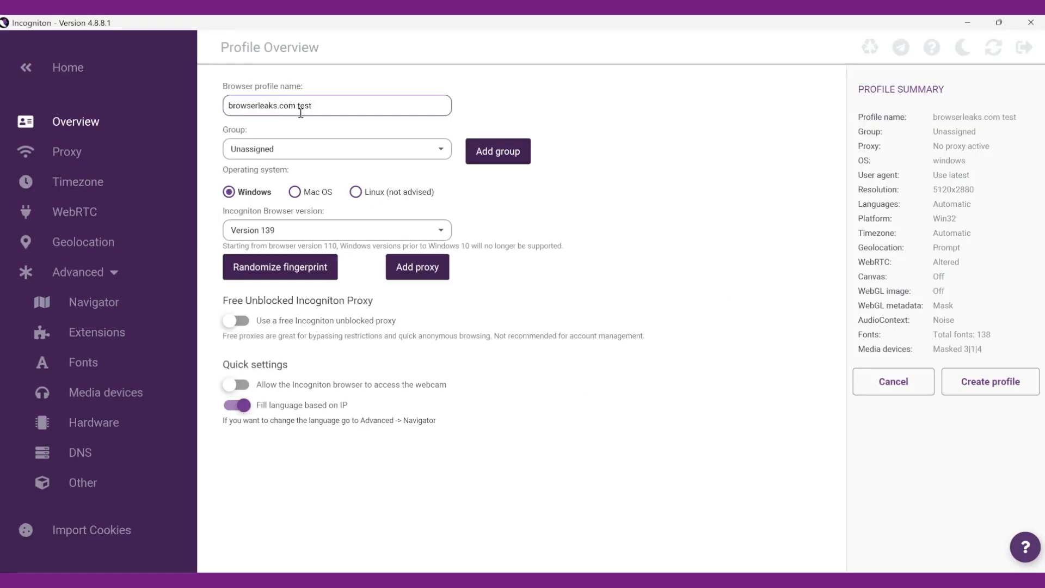
Paste an HTTP proxy string so the profile connects through a US San Diego-area IP
left_click(66, 151)
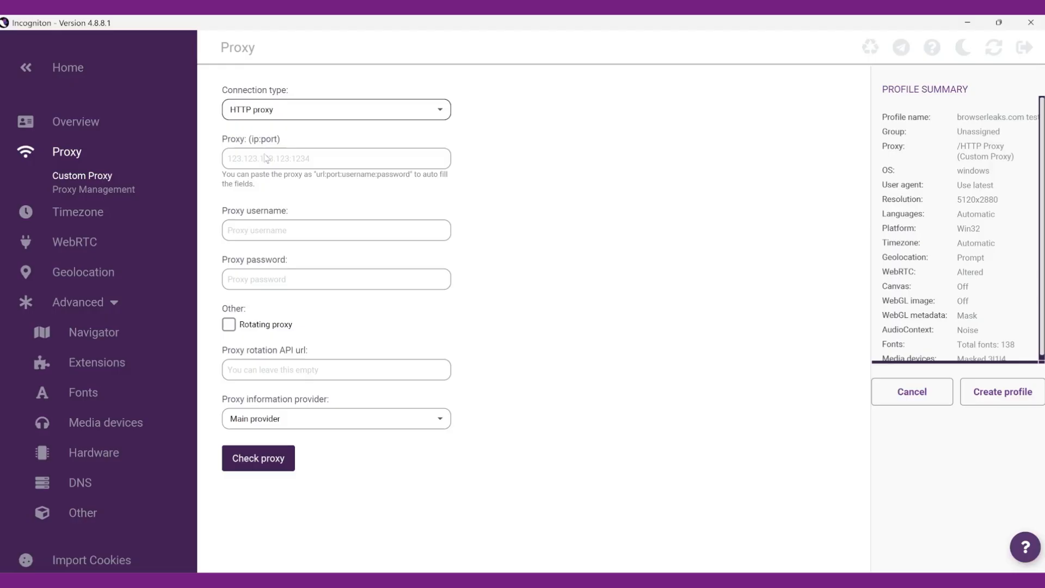
left_click(258, 457)
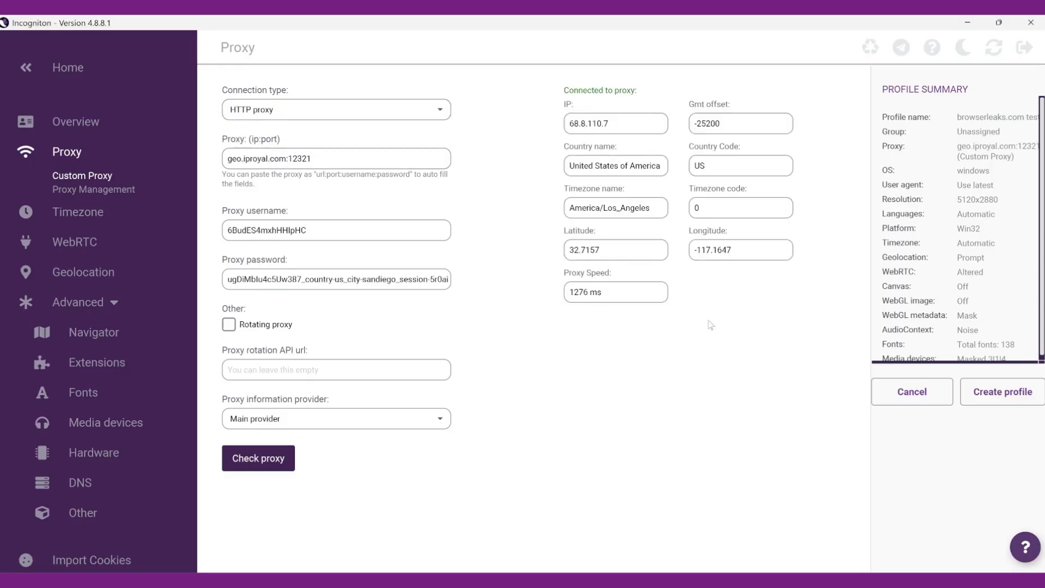
mouse_move(77, 212)
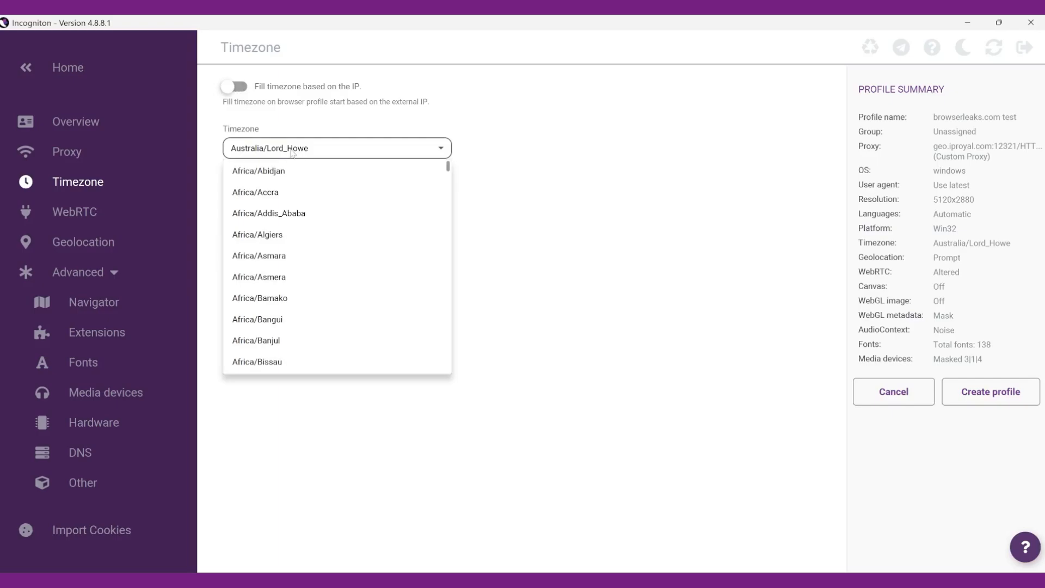
Check Geolocation, create the 'browserleaks.com test' profile, and launch its browser
left_click(83, 241)
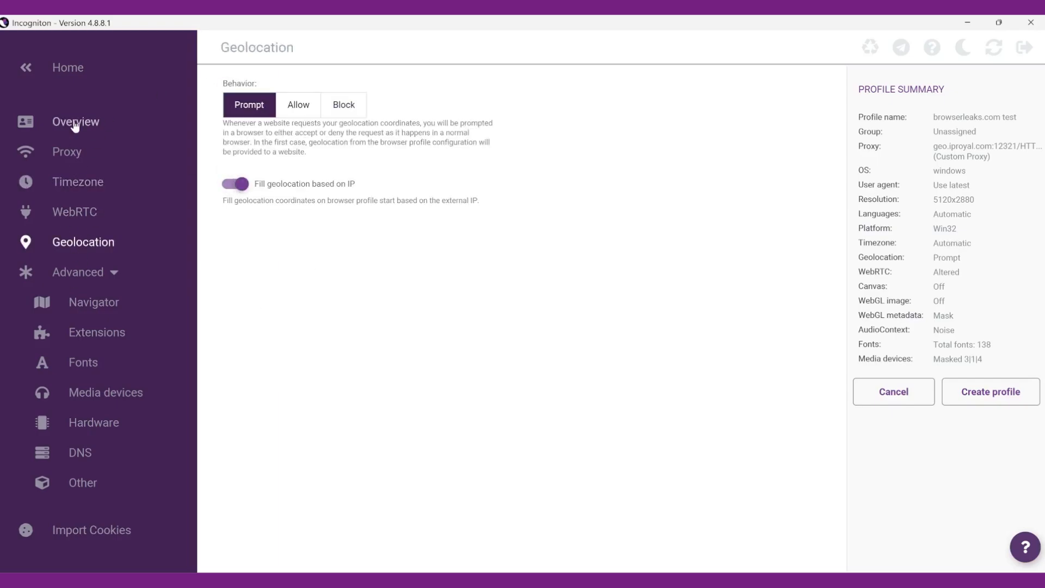
left_click(75, 121)
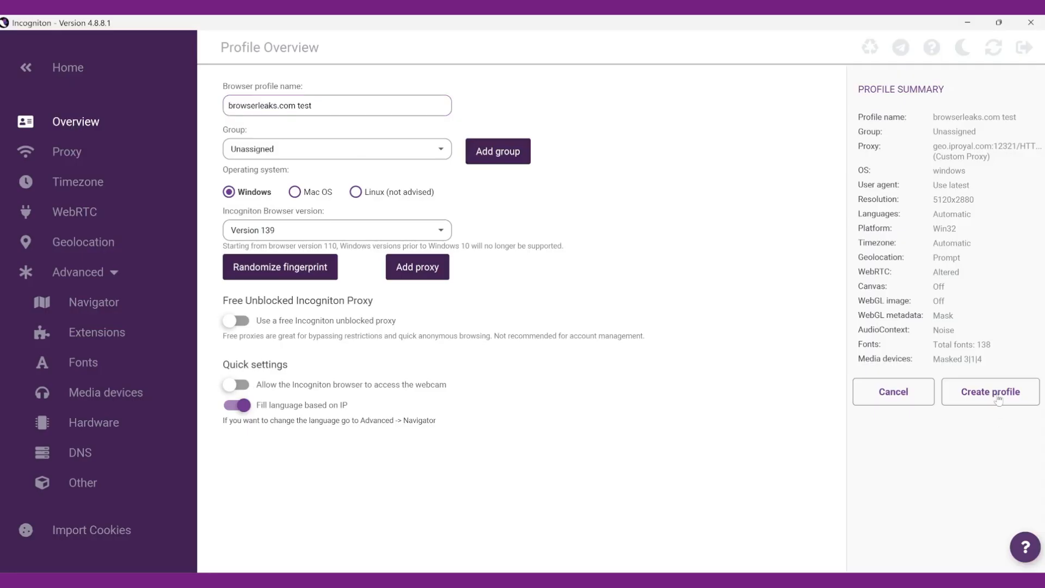
left_click(989, 391)
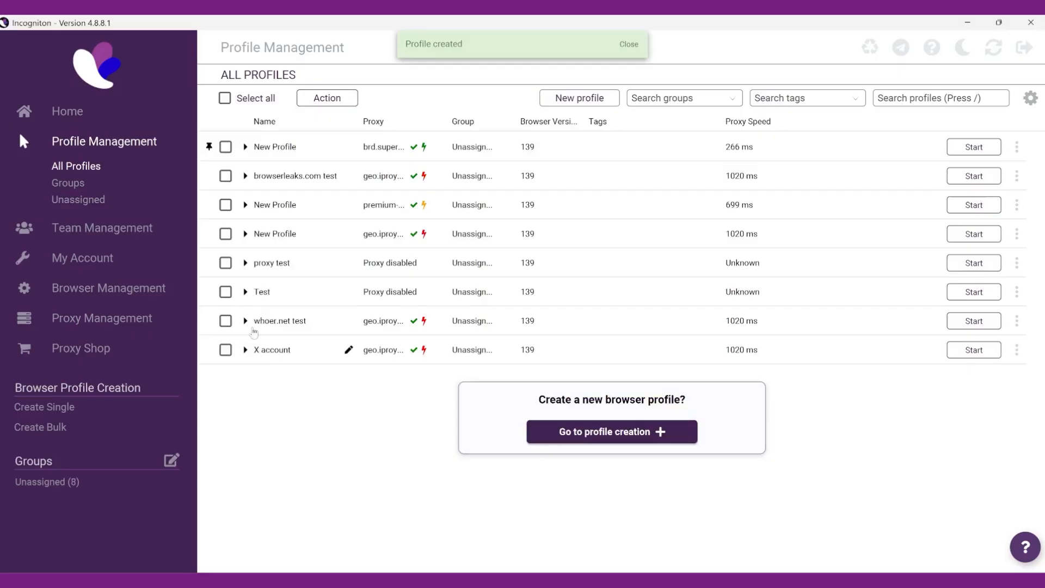
left_click(627, 44)
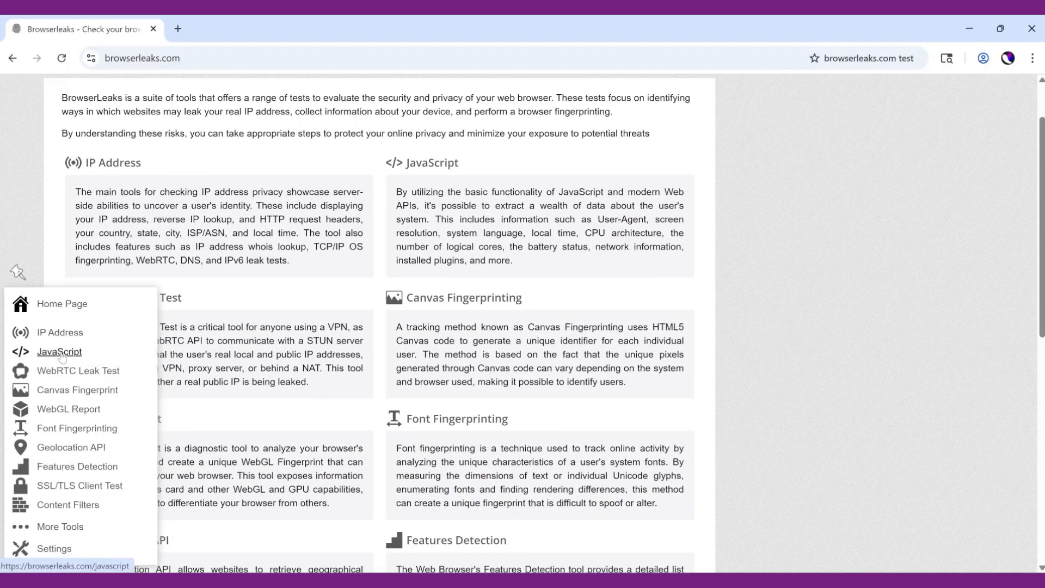
mouse_move(68, 409)
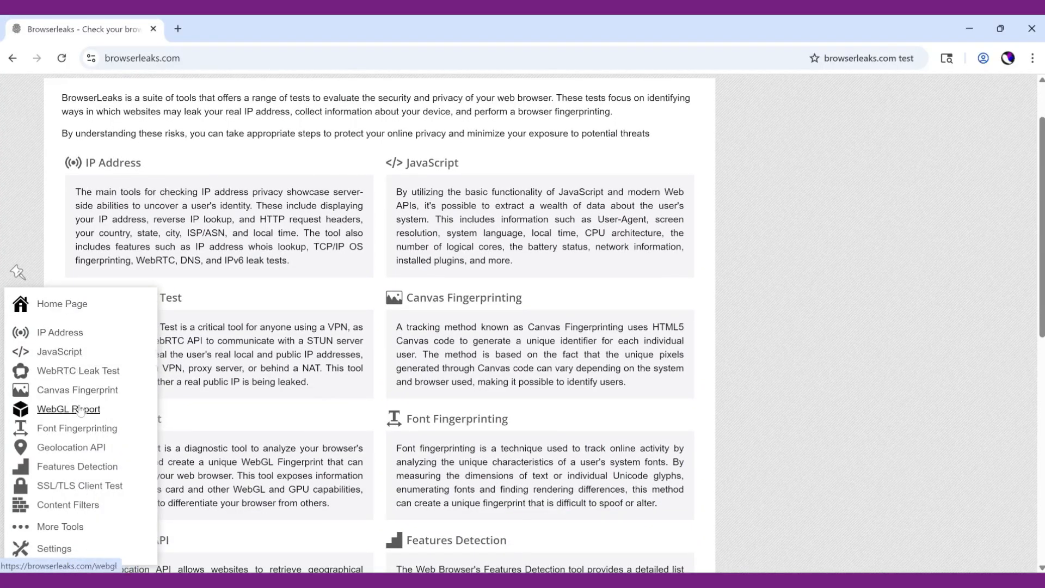
mouse_move(54, 548)
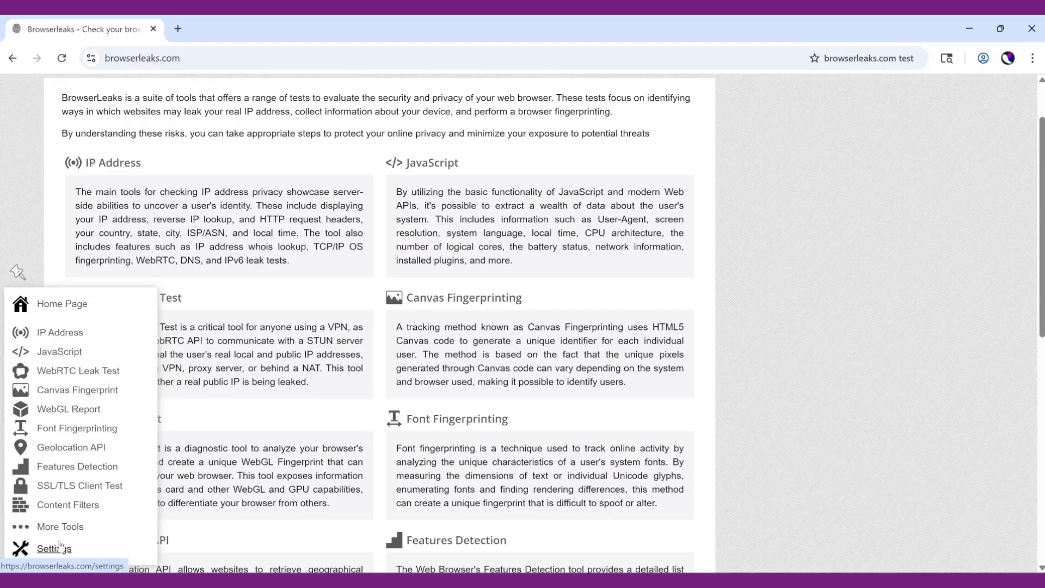
mouse_move(59, 351)
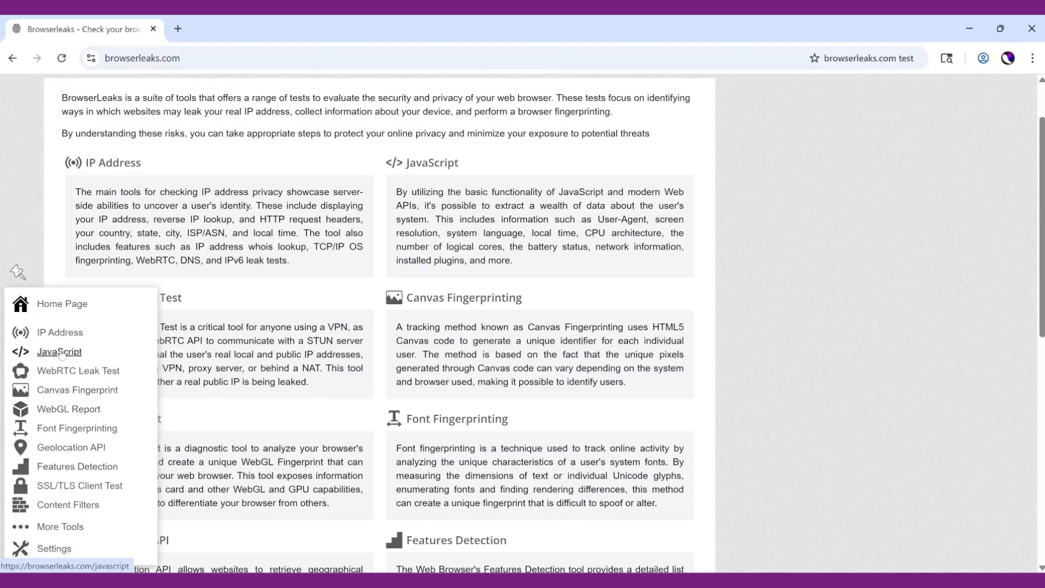
Scroll through BrowserLeaks' JavaScript browser information results
left_click(59, 351)
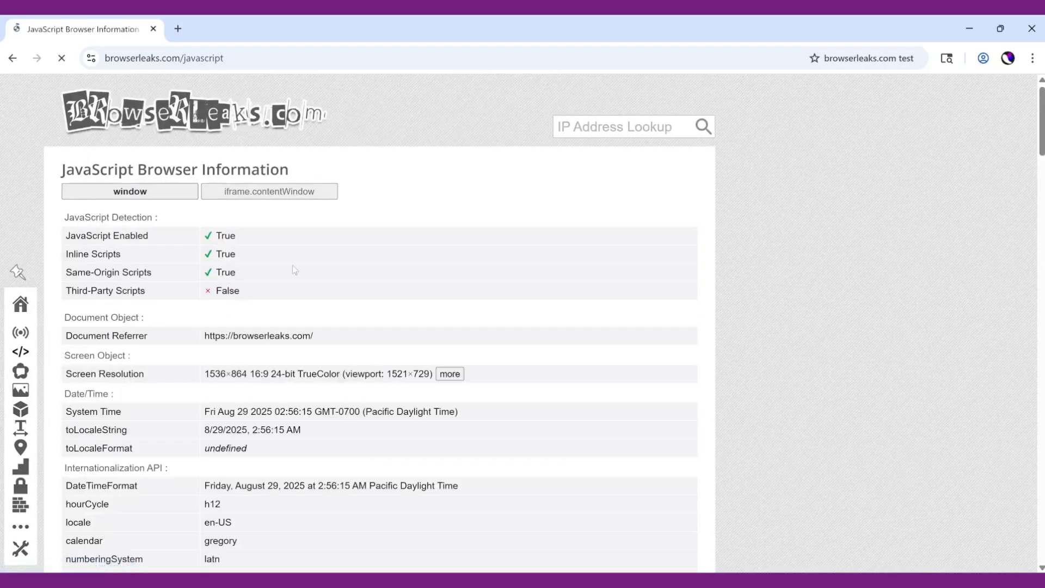
scroll("down", 3)
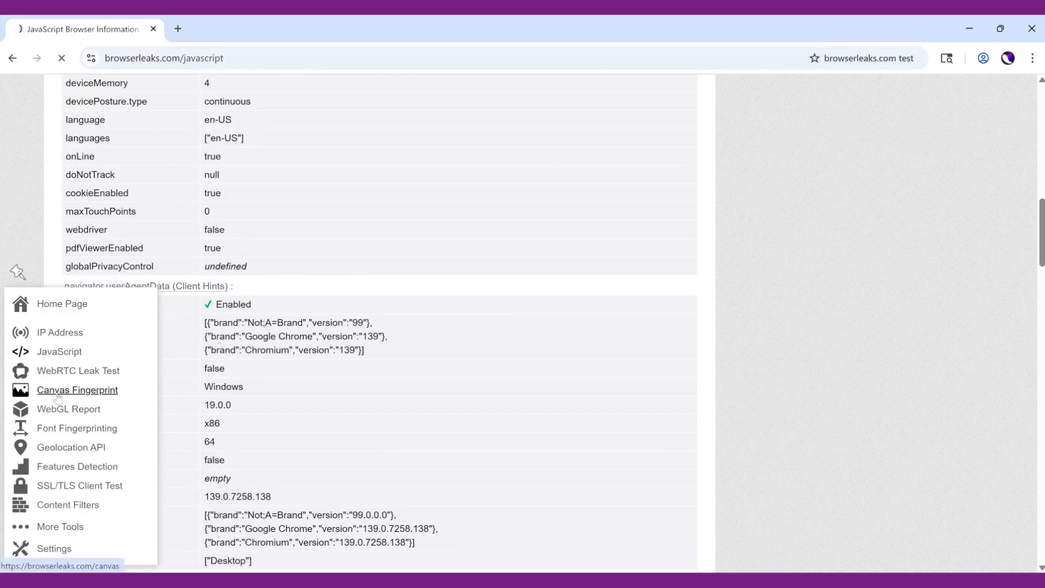
Scroll through the BrowserLeaks Canvas Fingerprinting results
left_click(77, 390)
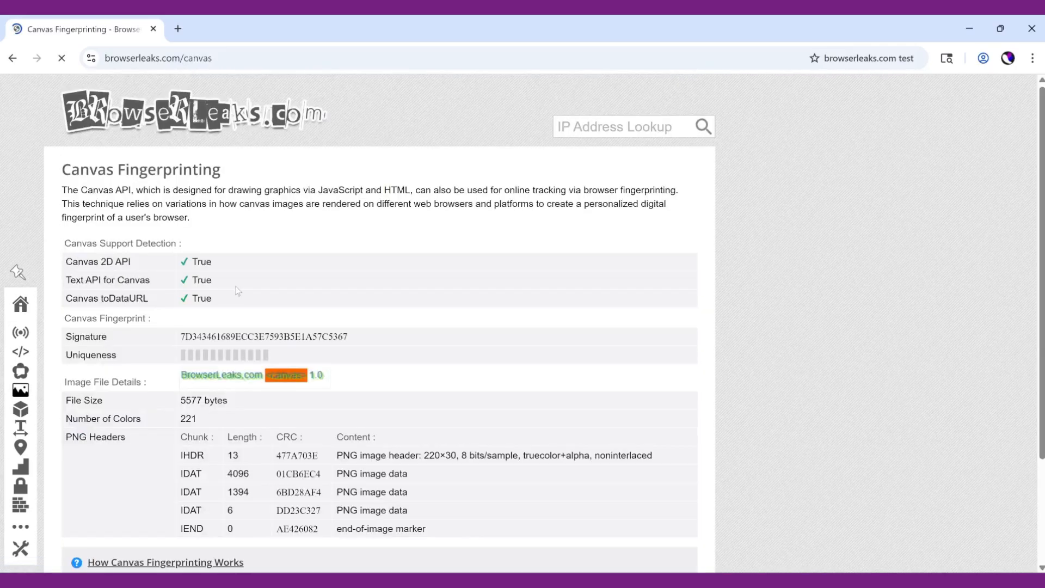
scroll("down", 3)
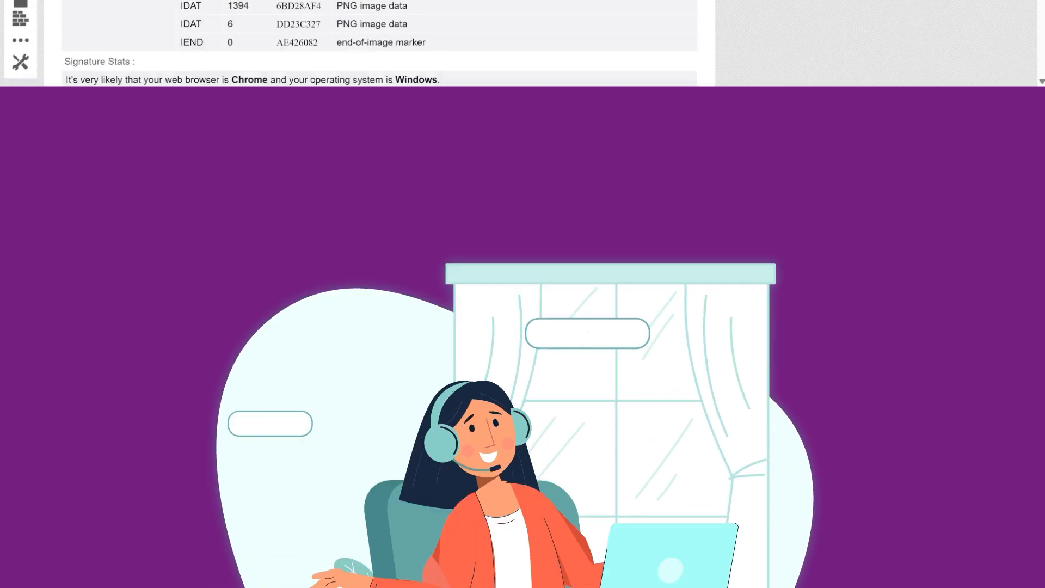